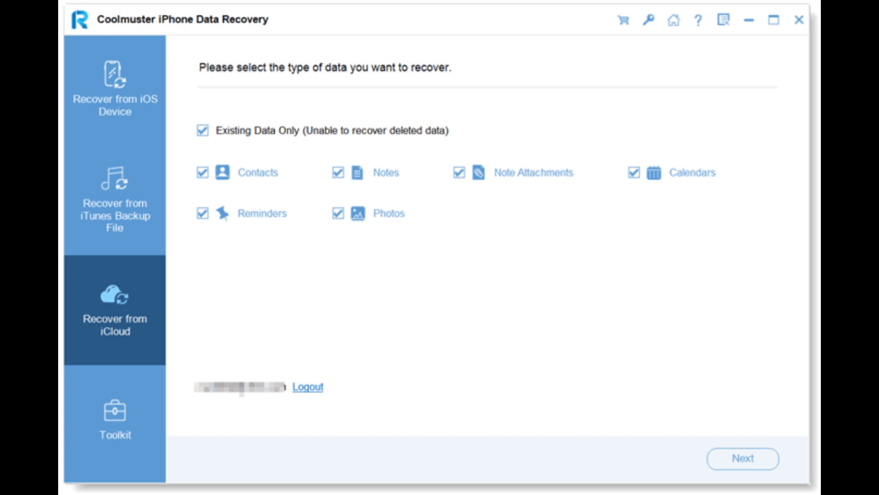
# Start the iCloud scan with all data types checked to list recovered contacts and data.
pyautogui.click(742, 458)
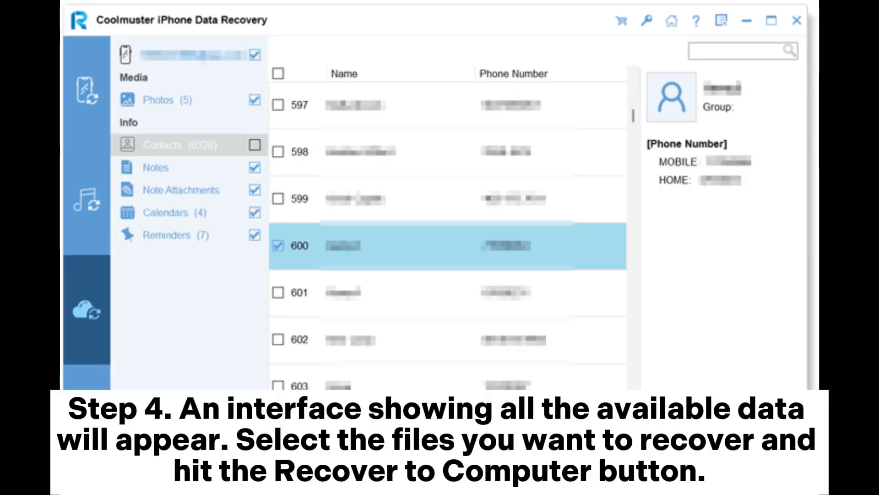